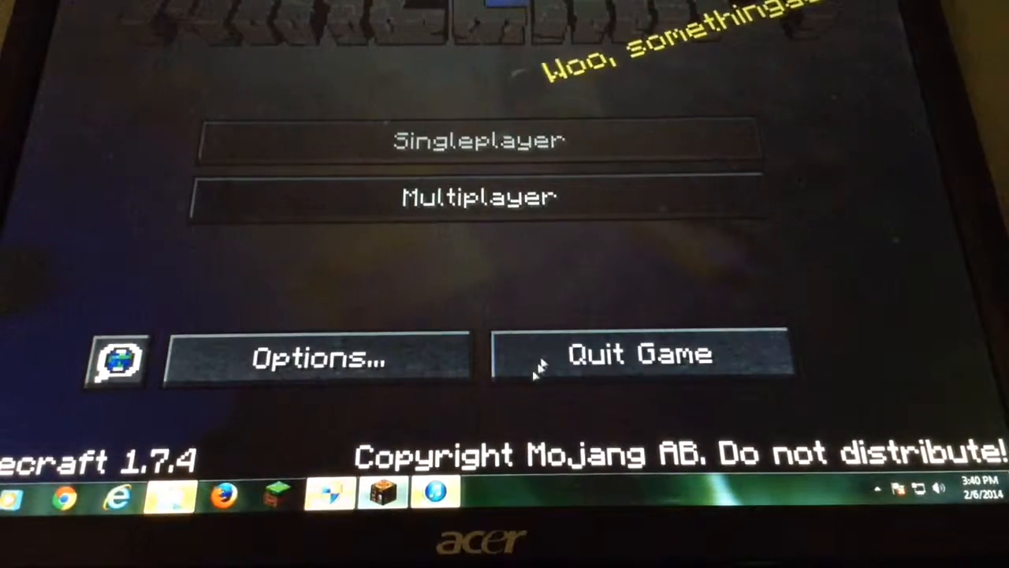
Step: Load a saved singleplayer world from the title screen
{"action": "left_click", "coordinate": [479, 139]}
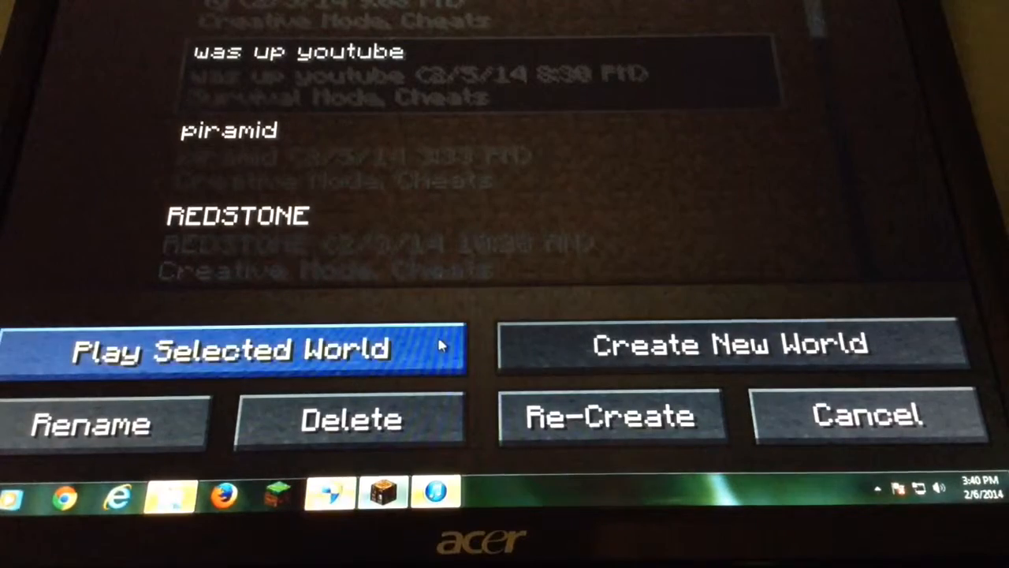
{"action": "left_click", "coordinate": [237, 348]}
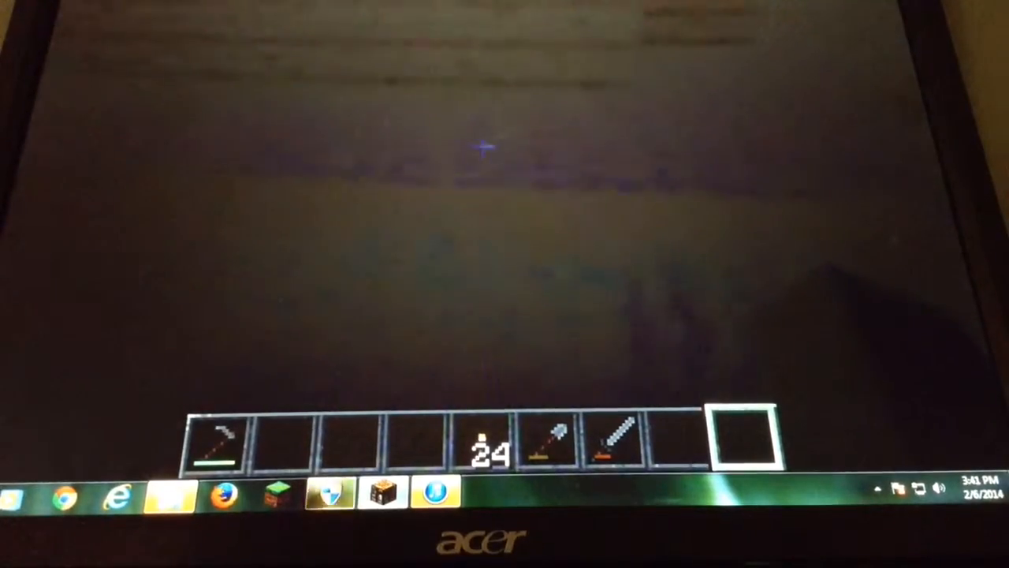
Step: Walk to the base, collecting new blocks and items into the hotbar
{"action": "key", "text": "e"}
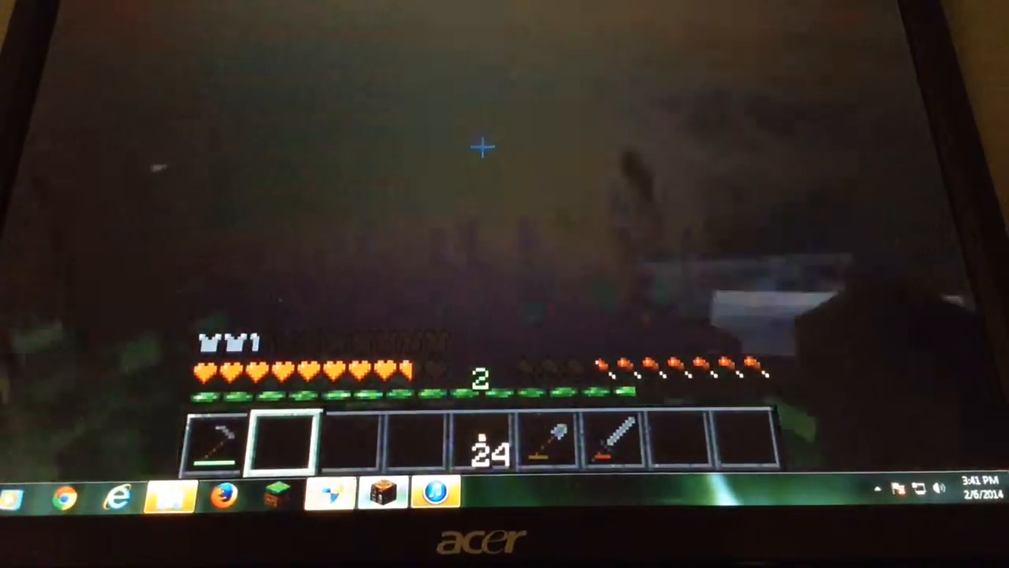
{"action": "key", "text": "e"}
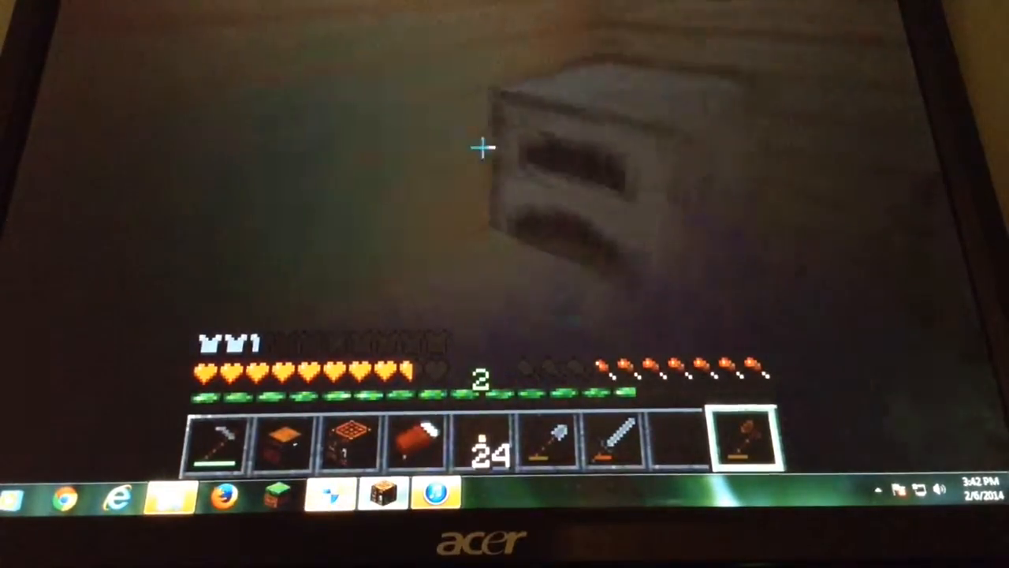
Step: Select the crafting table from the hotbar, place it and open its grid
{"action": "key", "text": "e"}
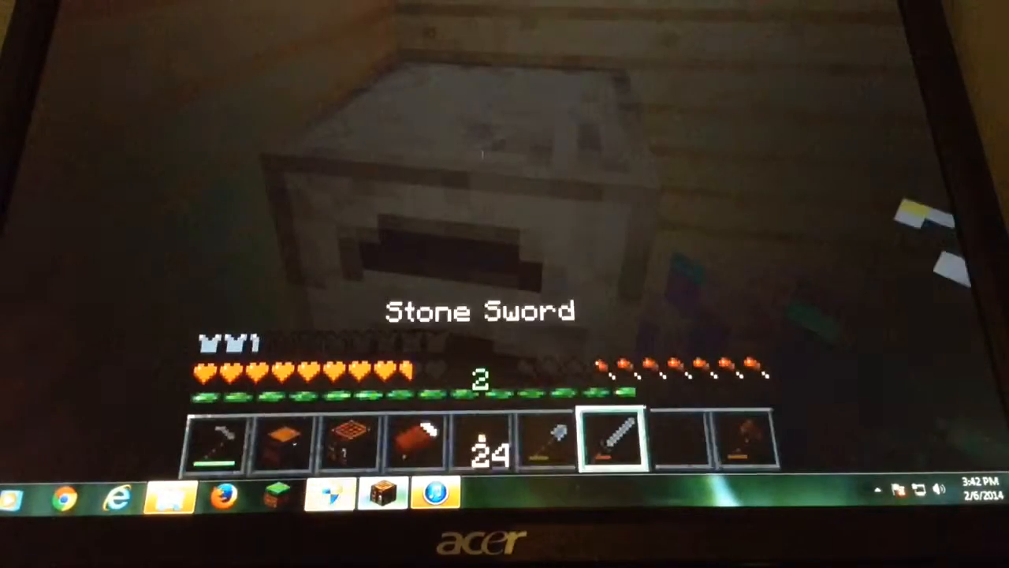
{"action": "key", "text": "1"}
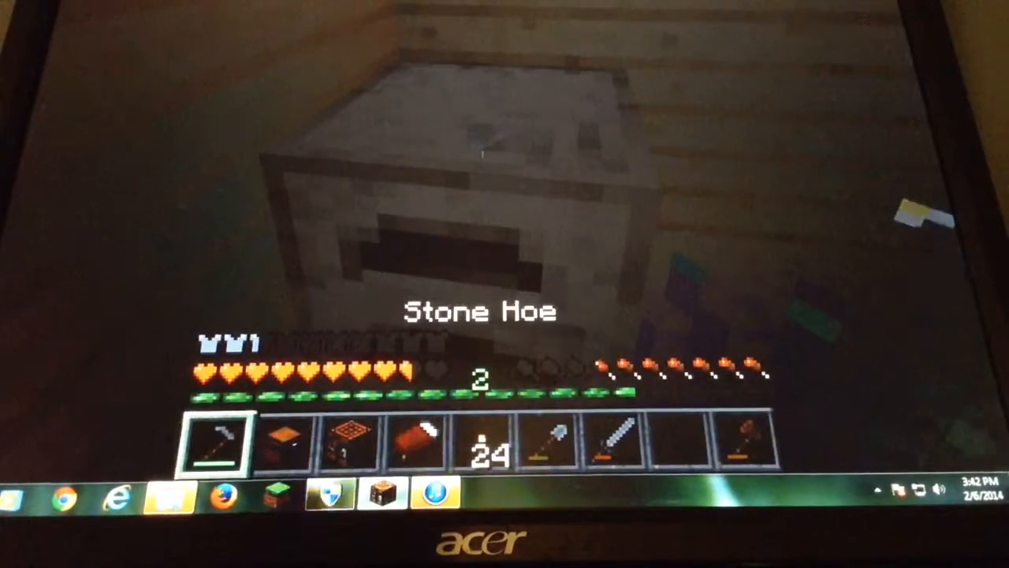
{"action": "key", "text": "3"}
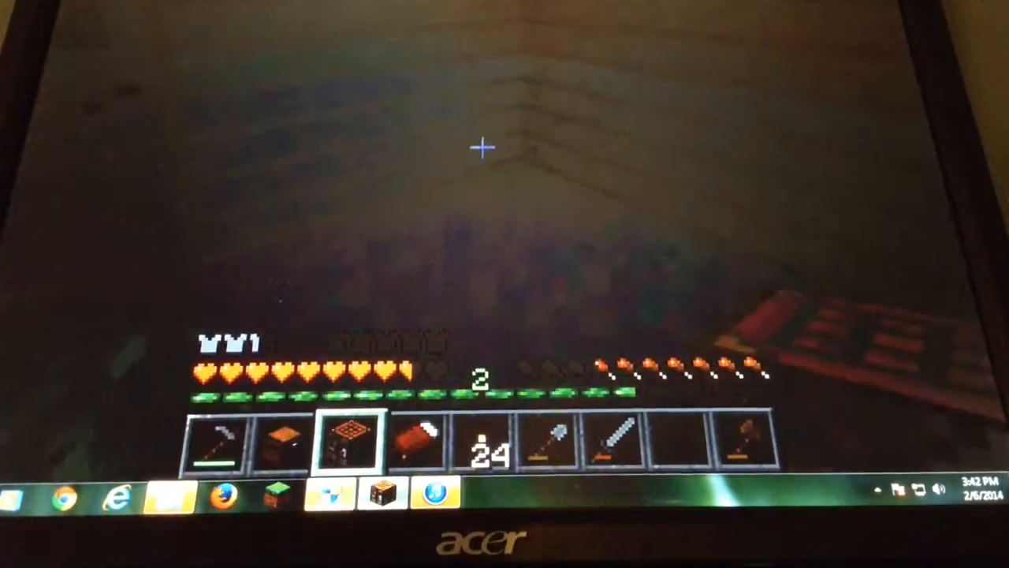
{"action": "key", "text": "e"}
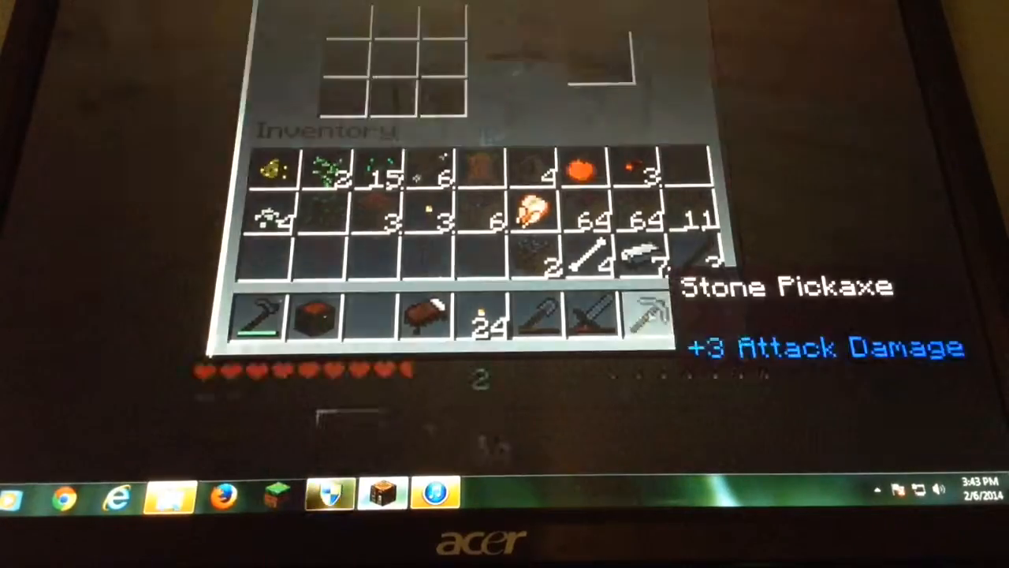
Step: Move oak planks and the stone pickaxe into the hotbar, then head outdoors
{"action": "key", "text": "e"}
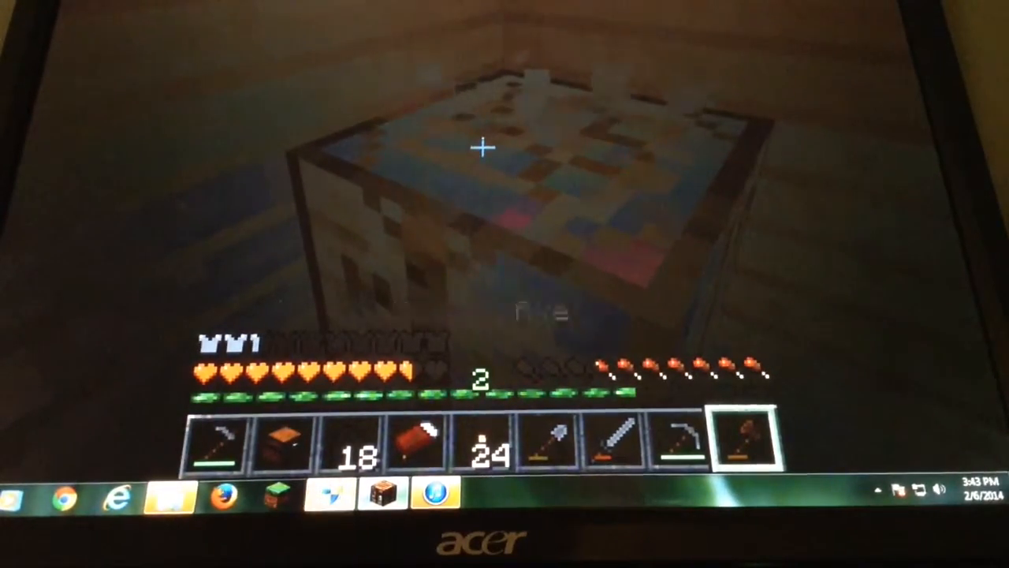
{"action": "key", "text": "e"}
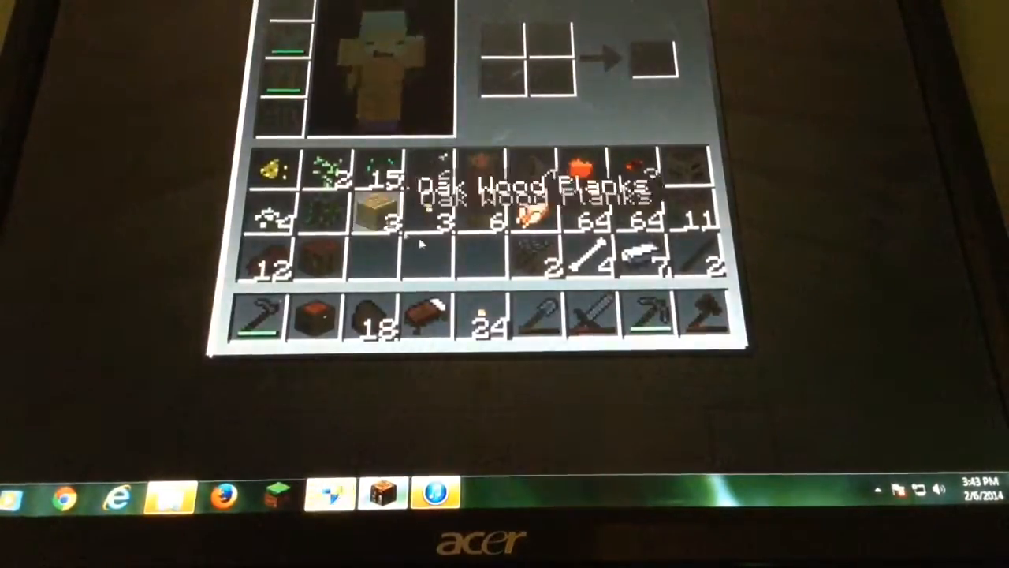
{"action": "key", "text": "Escape"}
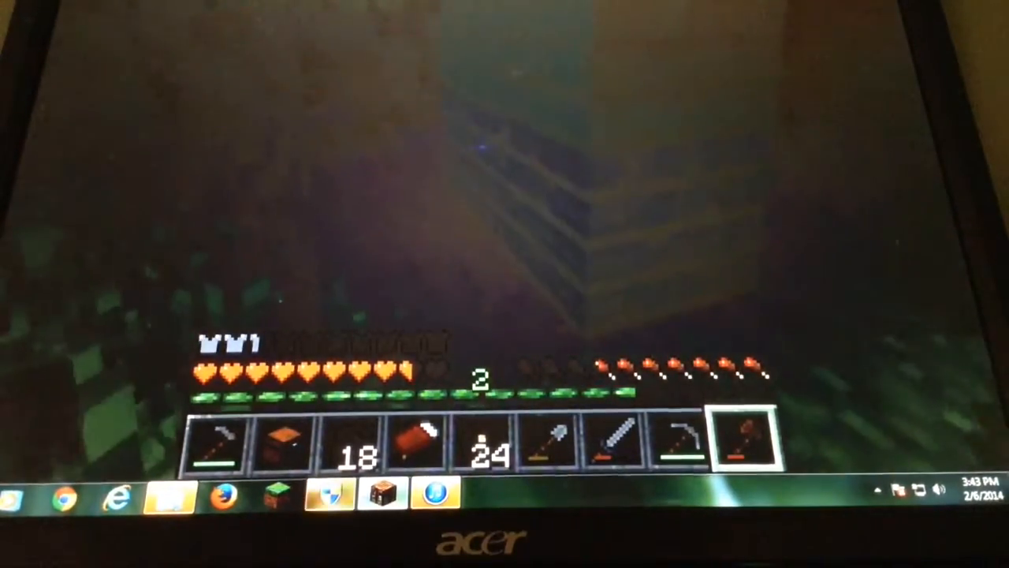
{"action": "key", "text": "e"}
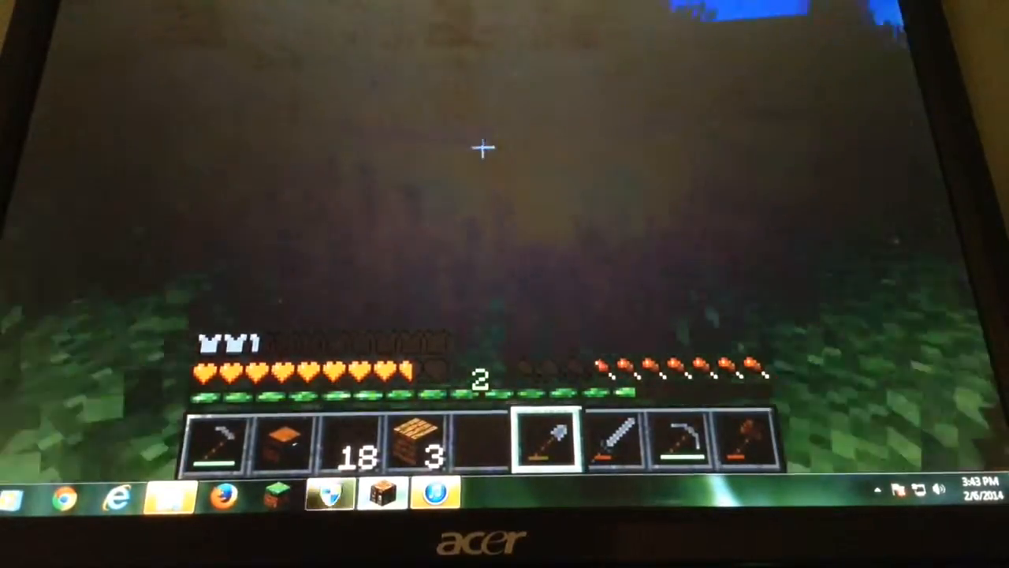
Step: Switch from the shovel to an empty hotbar slot on the night grassland
{"action": "key", "text": "1"}
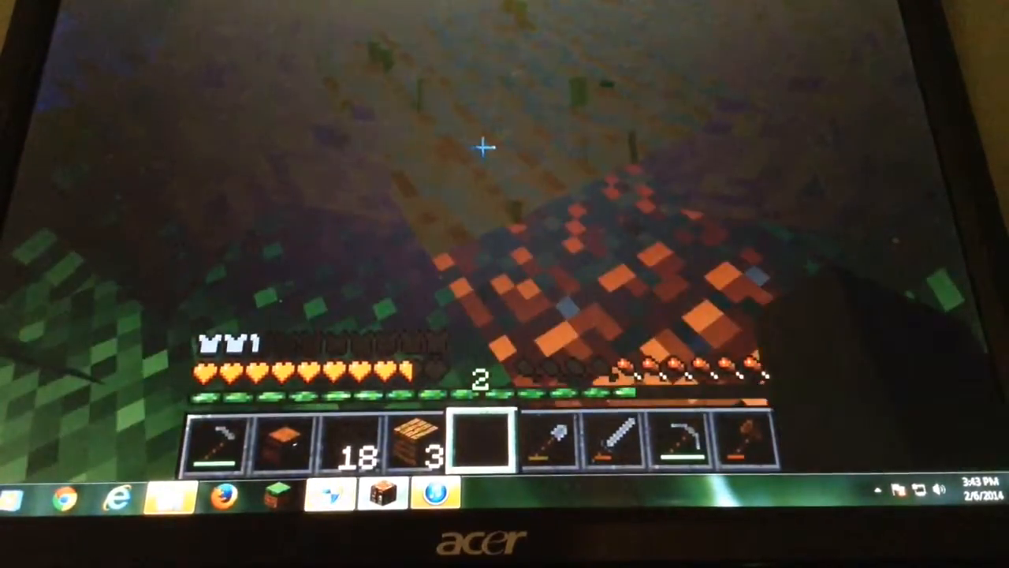
{"action": "key", "text": "6"}
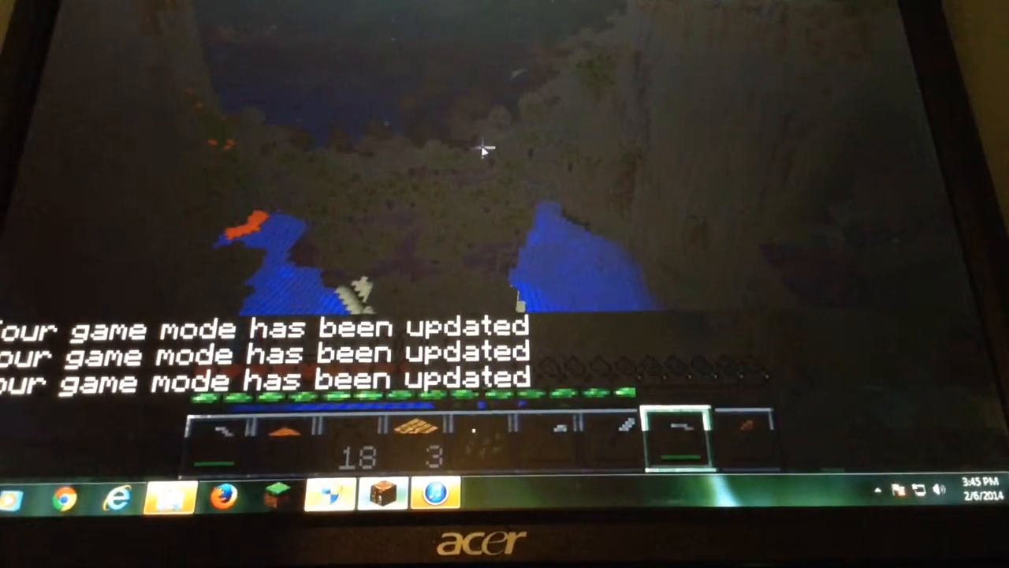
Step: Run the '/gamemode 1' chat command
{"action": "type", "text": "gamemode"}
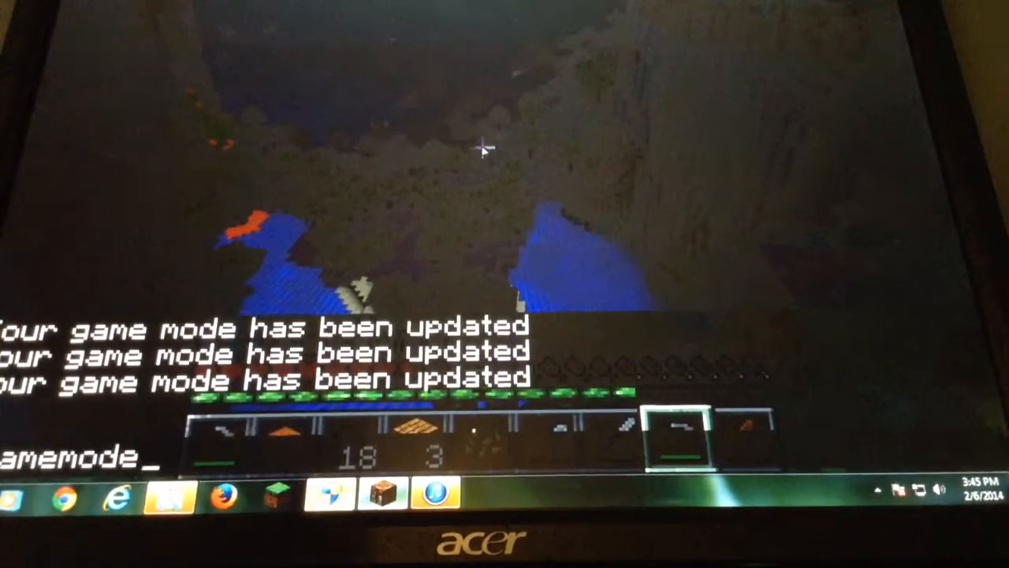
{"action": "type", "text": "1"}
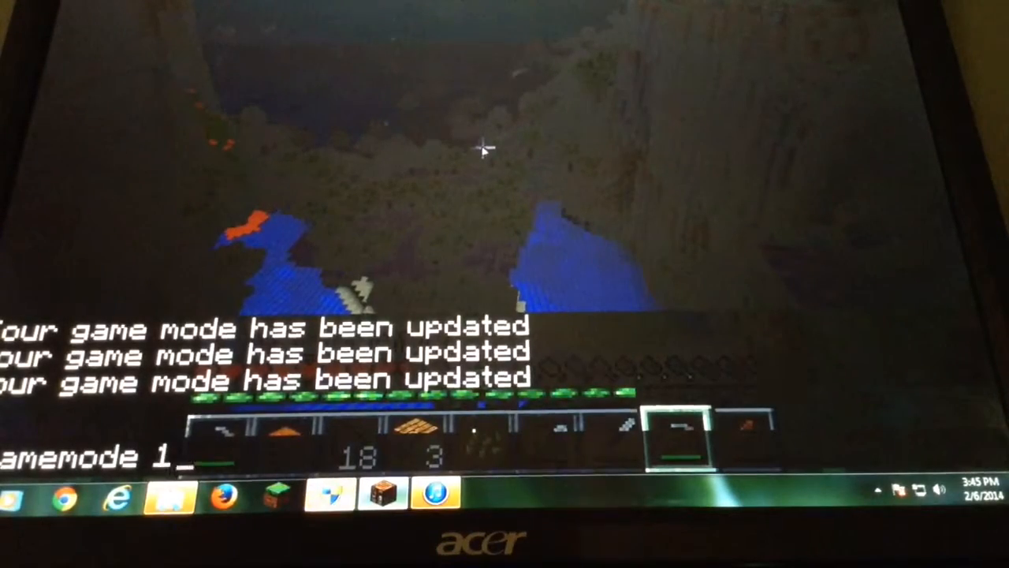
{"action": "key", "text": "enter"}
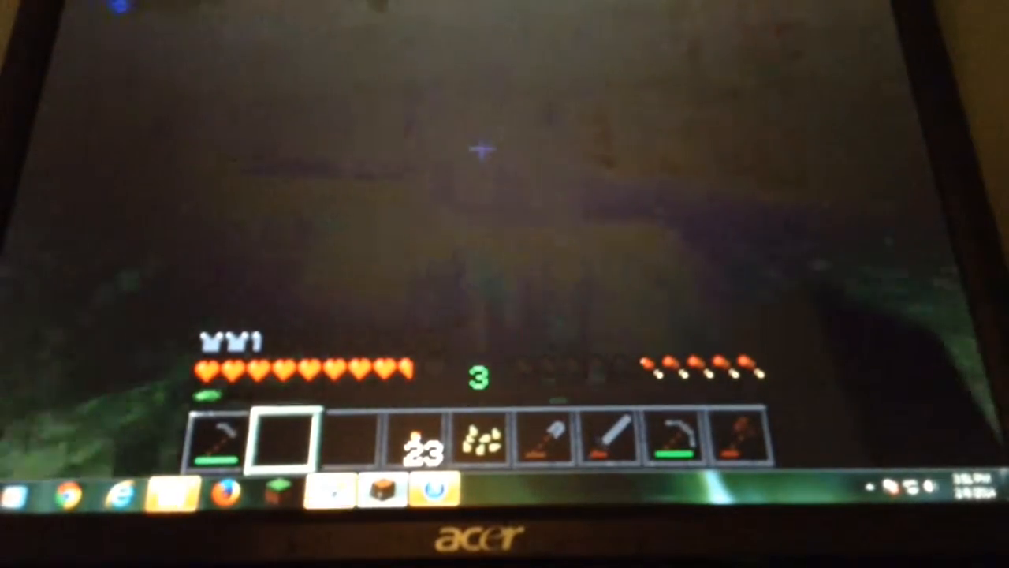
Step: Walk past the two chests to face the base's furnace
{"action": "key", "text": "e"}
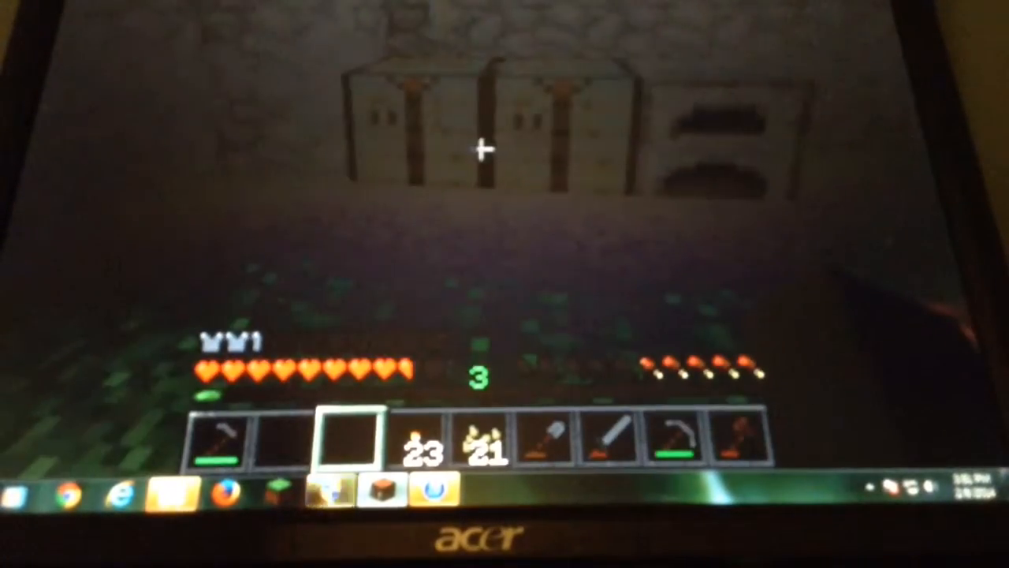
{"action": "key", "text": "e"}
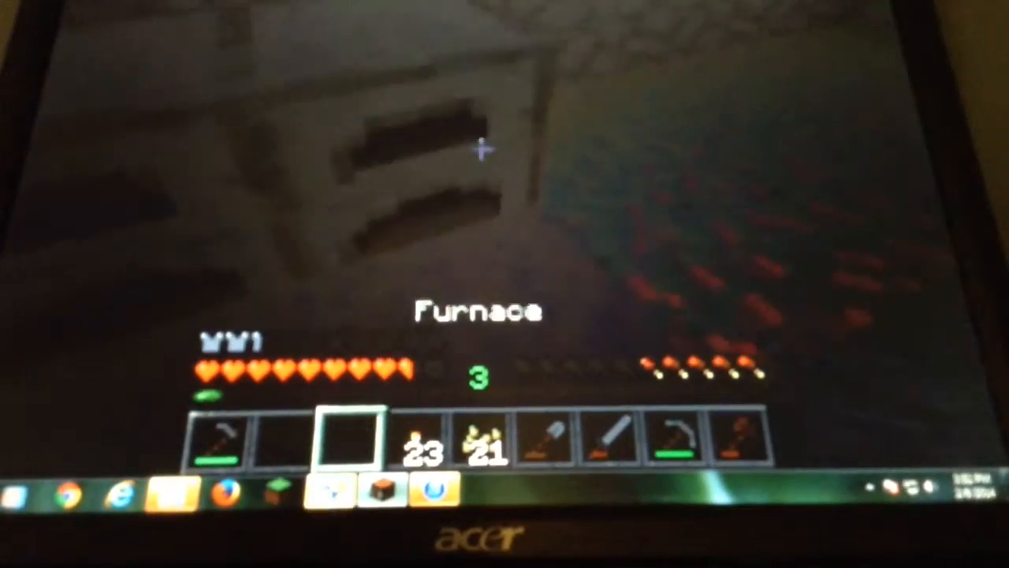
Step: Mine stone for 3 cobblestone and switch to the shovel
{"action": "key", "text": "e"}
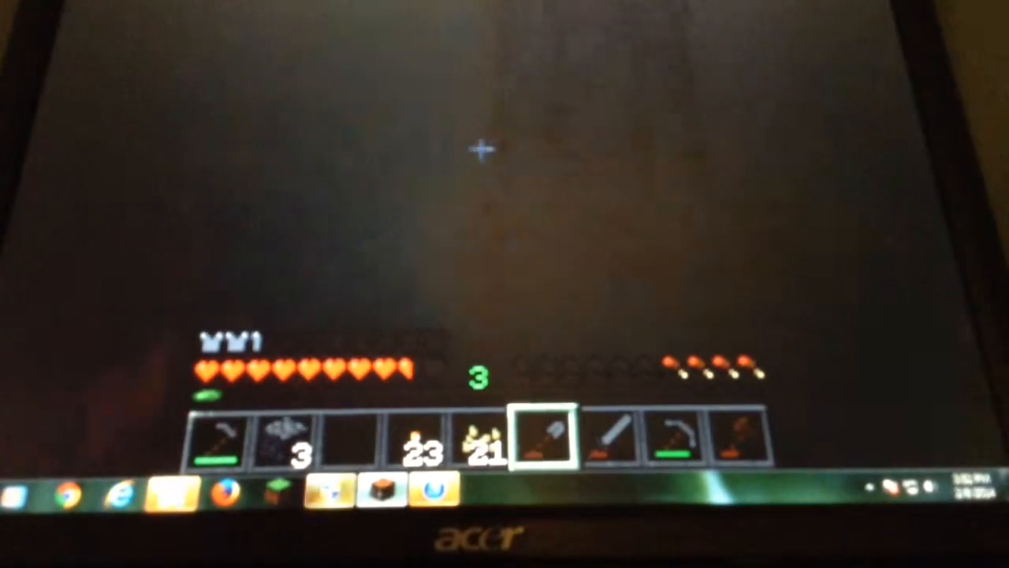
Step: Put 21 brown blocks into the hotbar and open an empty chest
{"action": "key", "text": "e"}
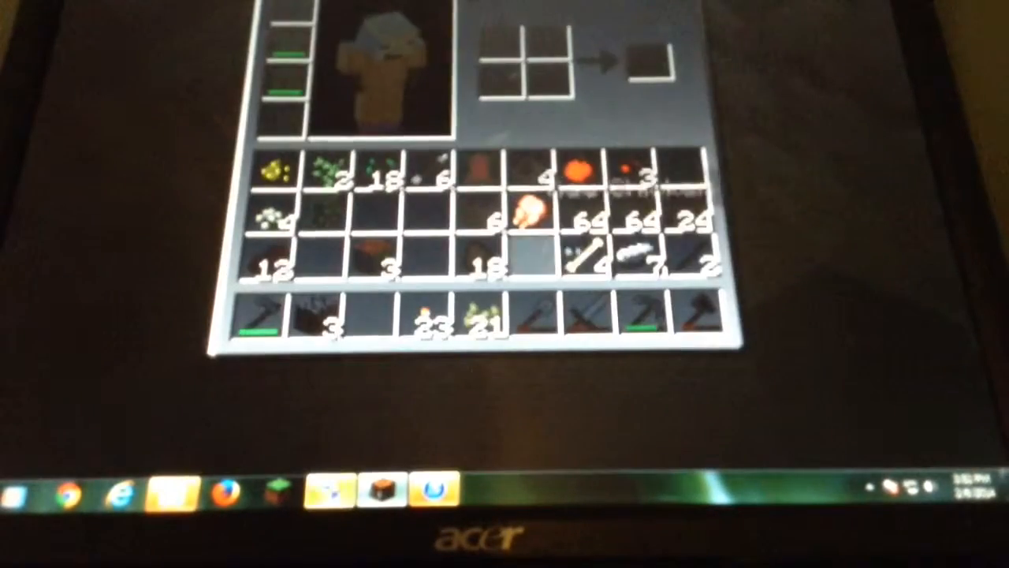
{"action": "key", "text": "e"}
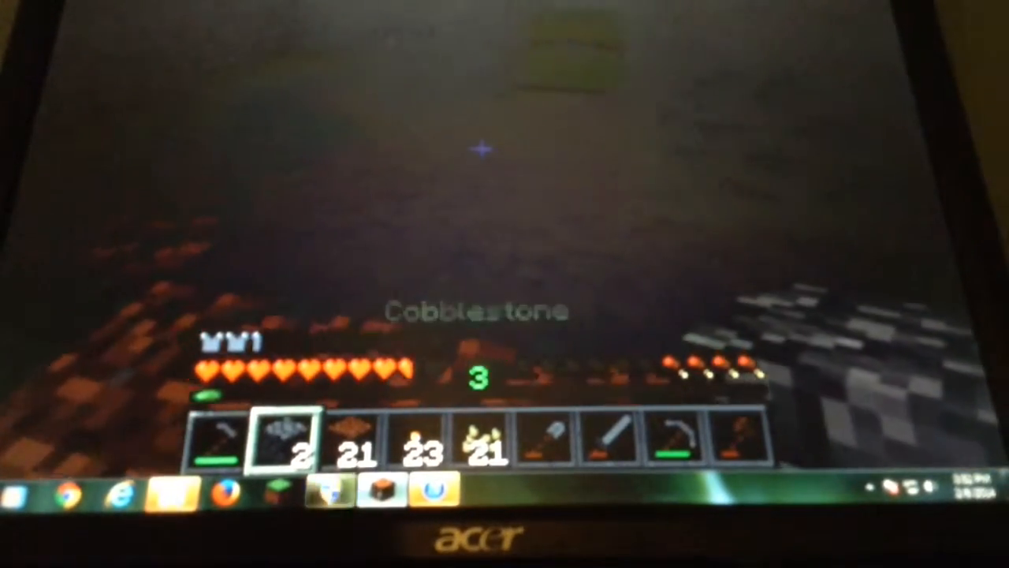
{"action": "key", "text": "e"}
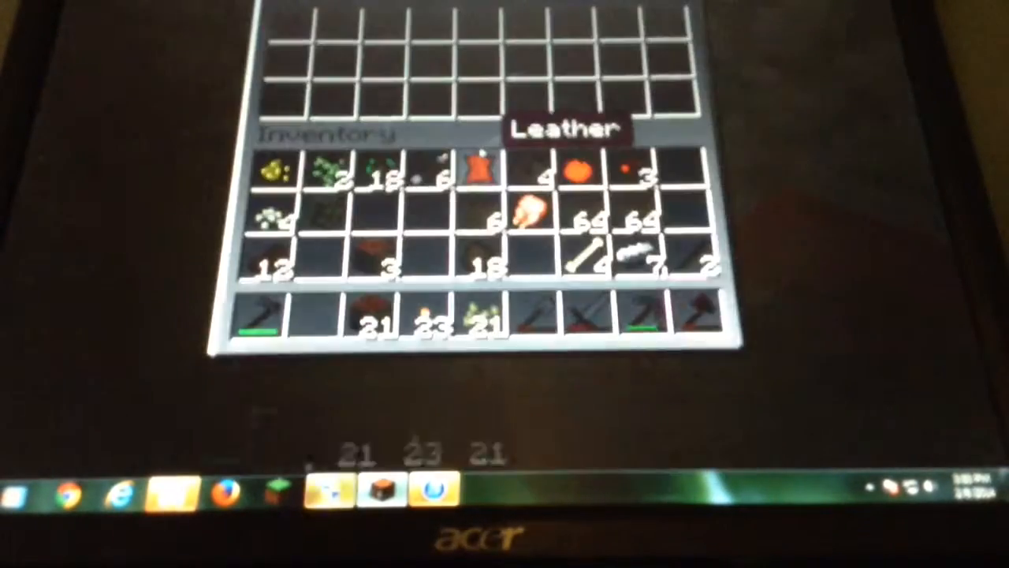